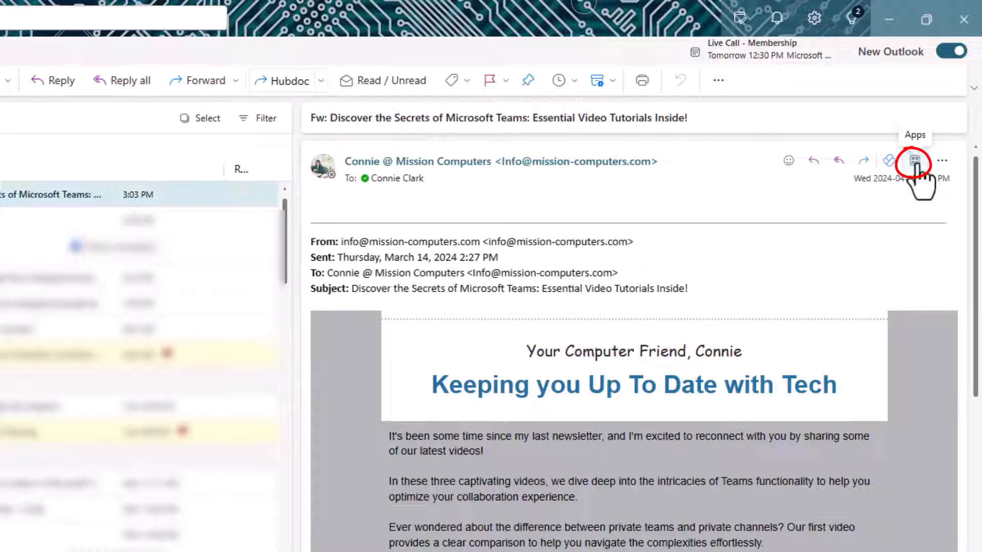
Open Send to OneNote from the Teams tutorials email's Apps menu.
click(914, 161)
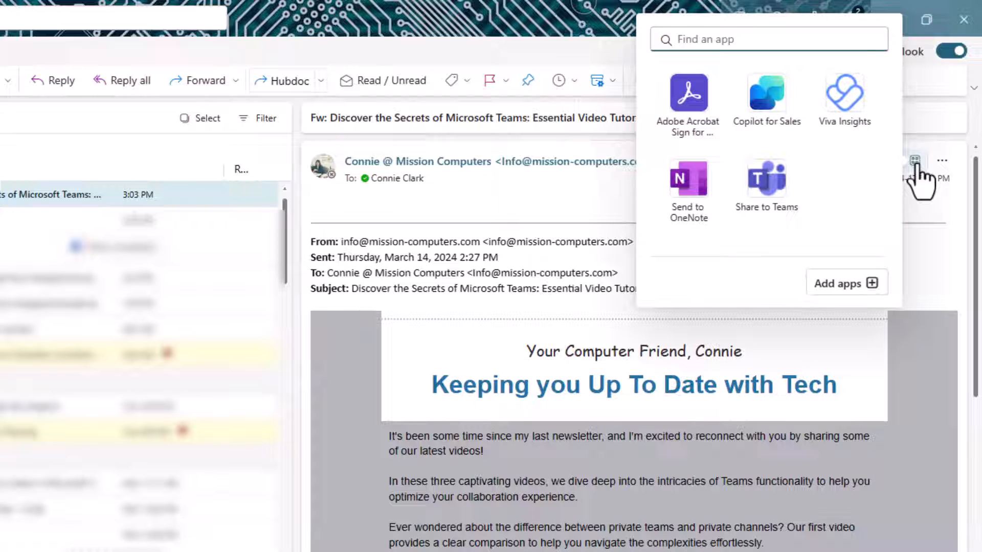
mouse_move(689, 201)
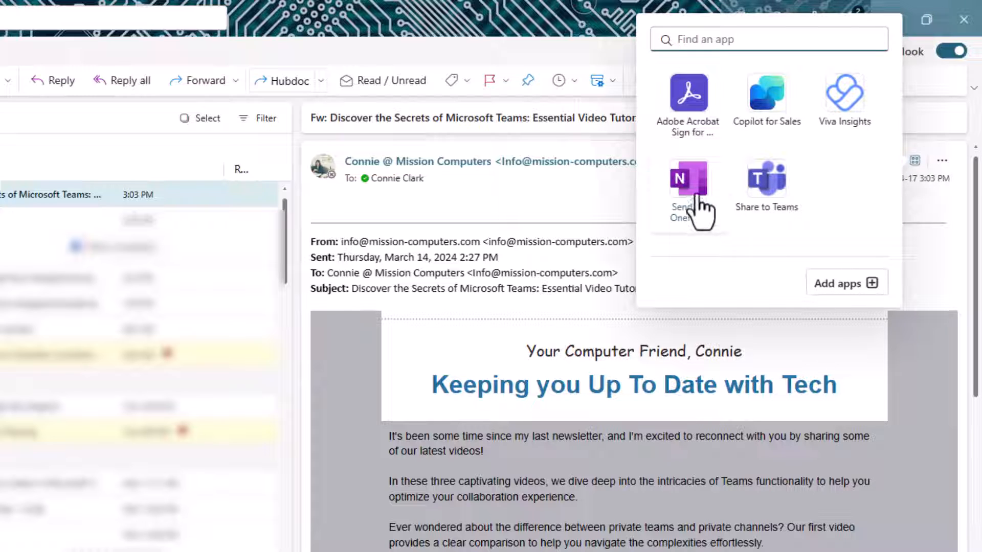
mouse_move(689, 187)
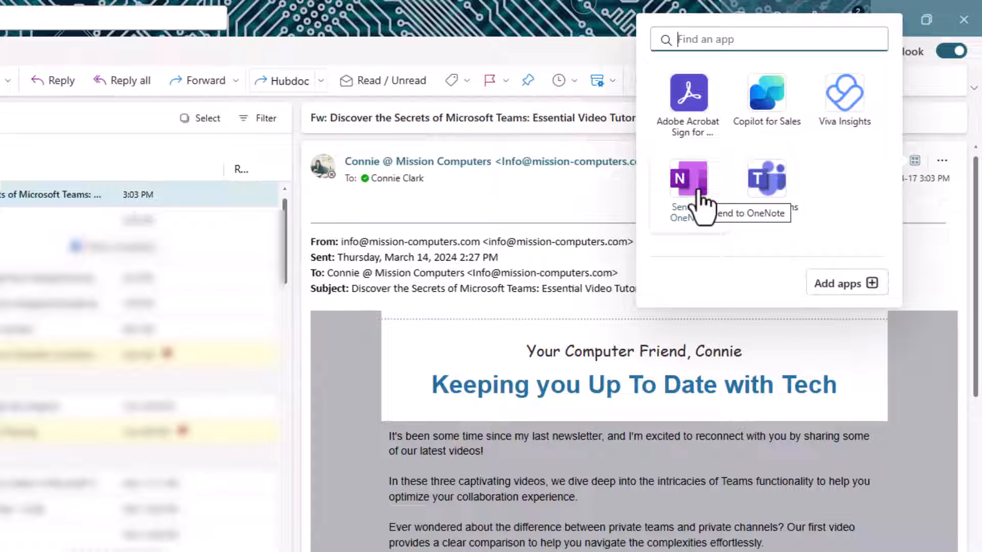
click(689, 188)
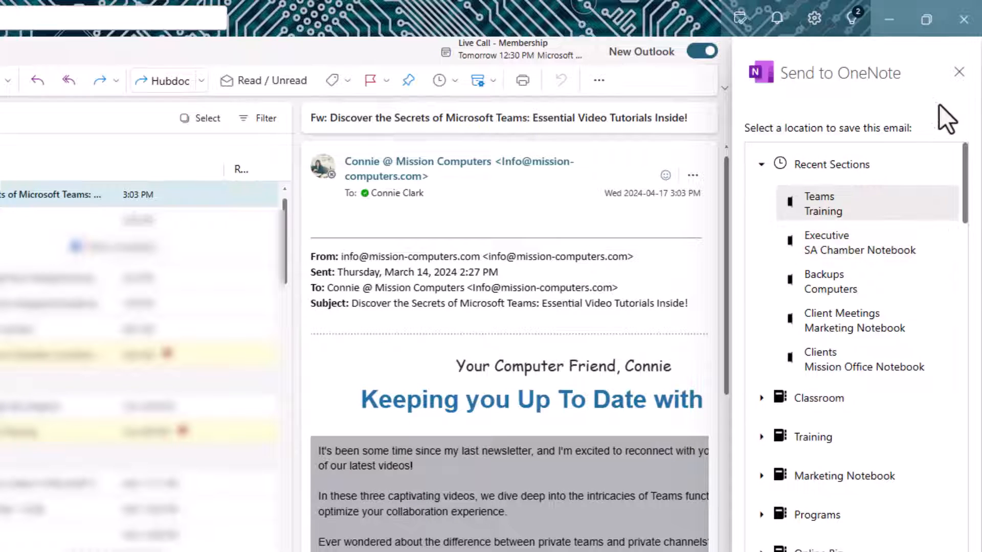
mouse_move(892, 313)
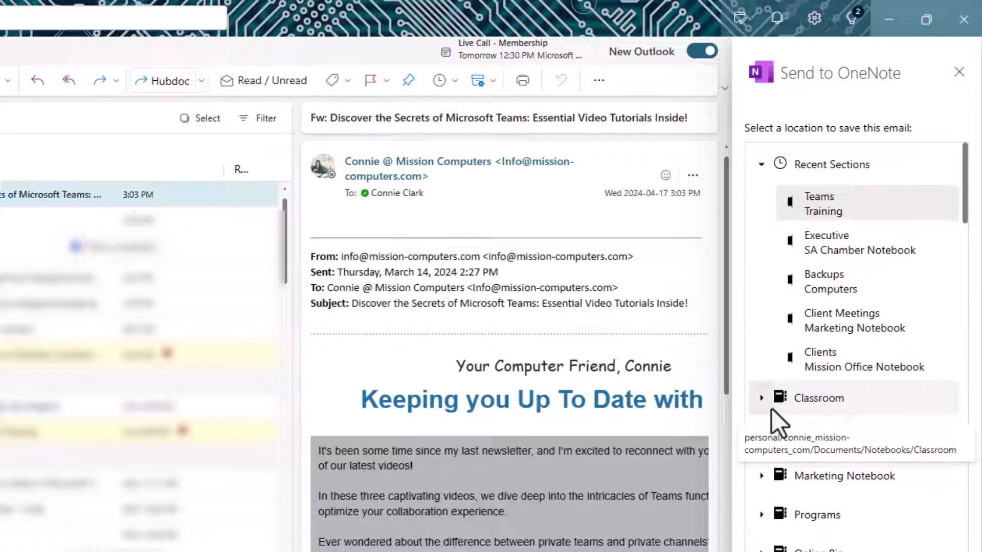
Save the email to Classroom > Examples > Example for Demo, then close the pane.
click(761, 398)
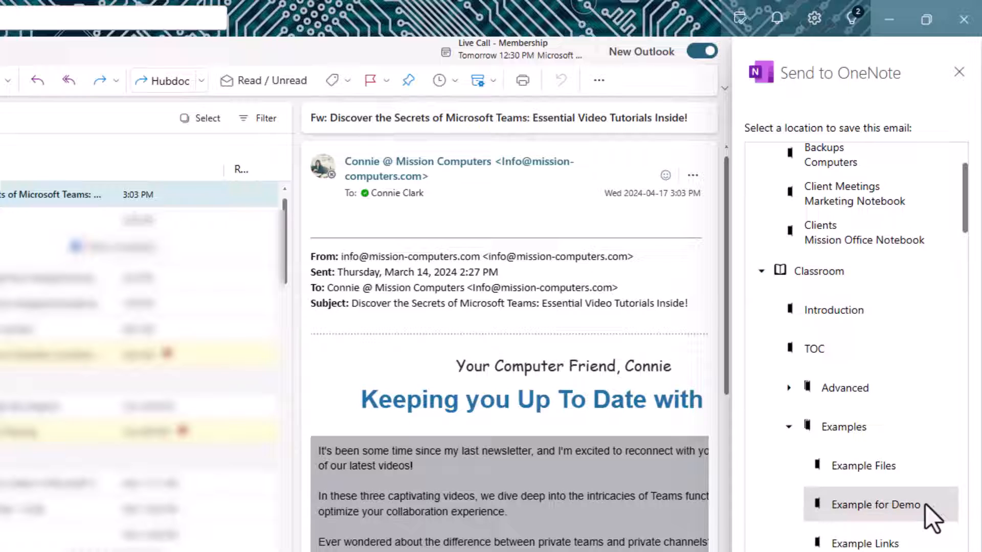
mouse_move(952, 525)
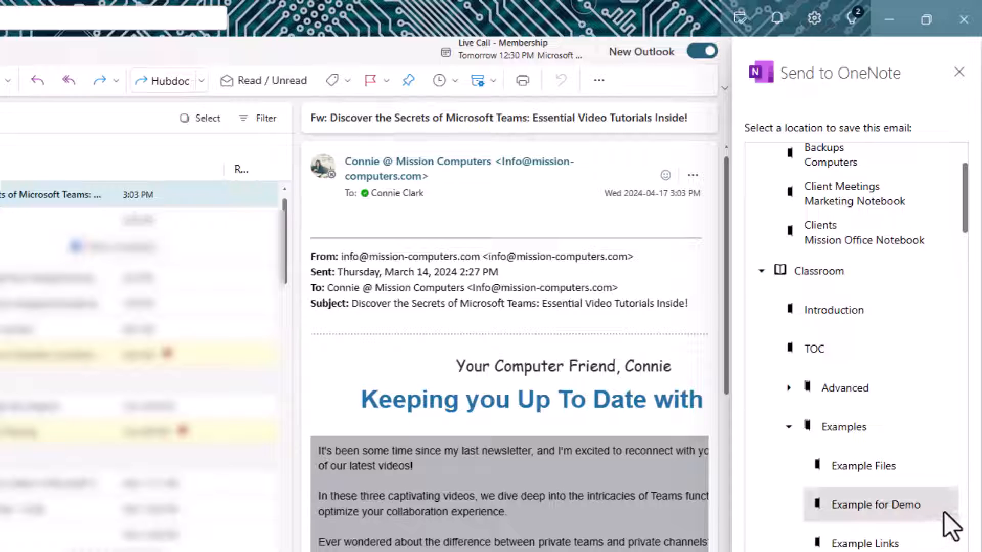
mouse_move(867, 510)
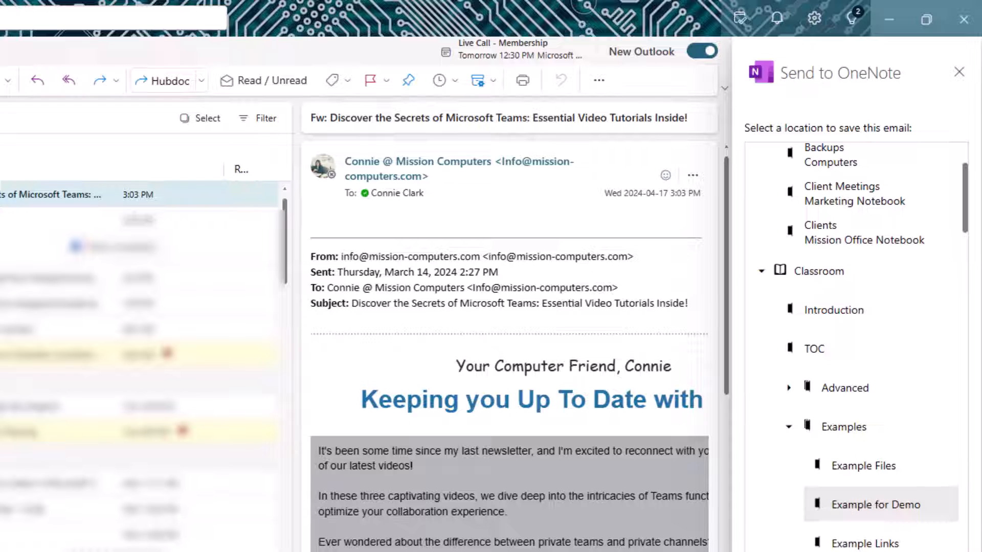
click(876, 505)
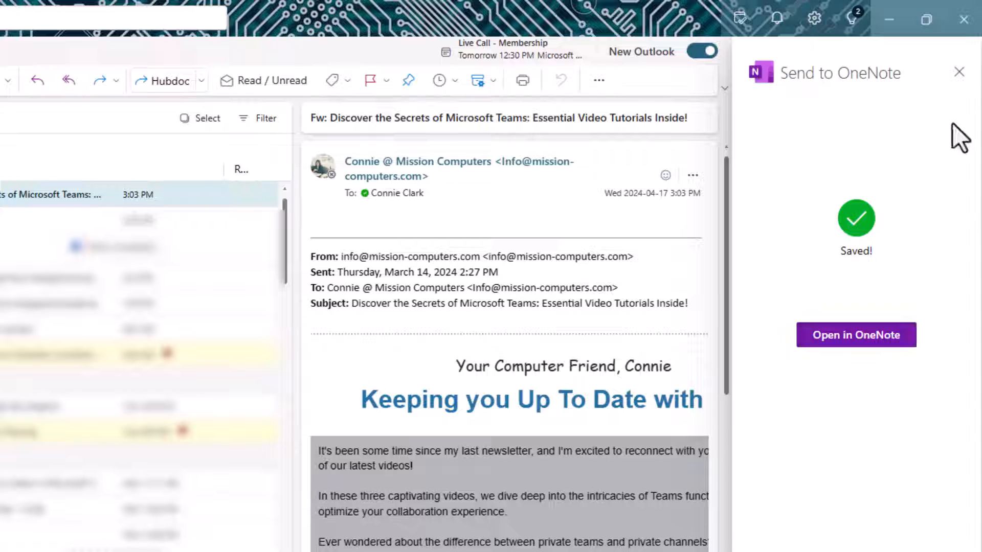
mouse_move(959, 72)
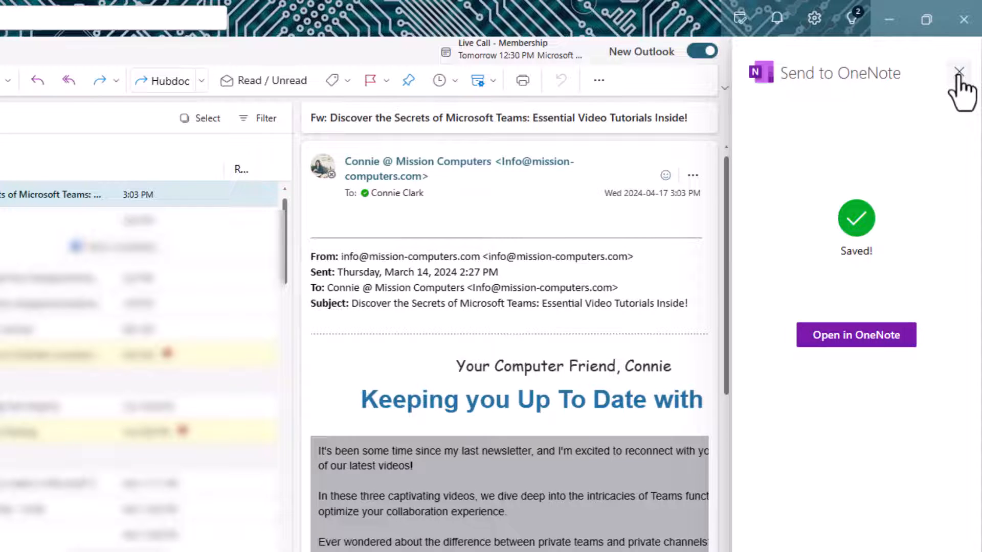
click(856, 335)
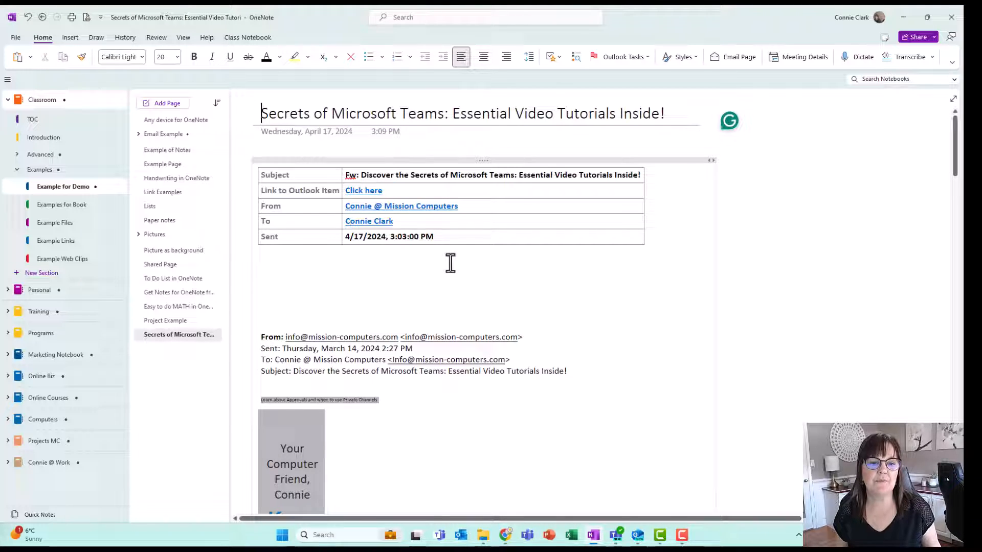
Scroll through the saved Teams tutorials email page in Example for Demo.
scroll(down, 3)
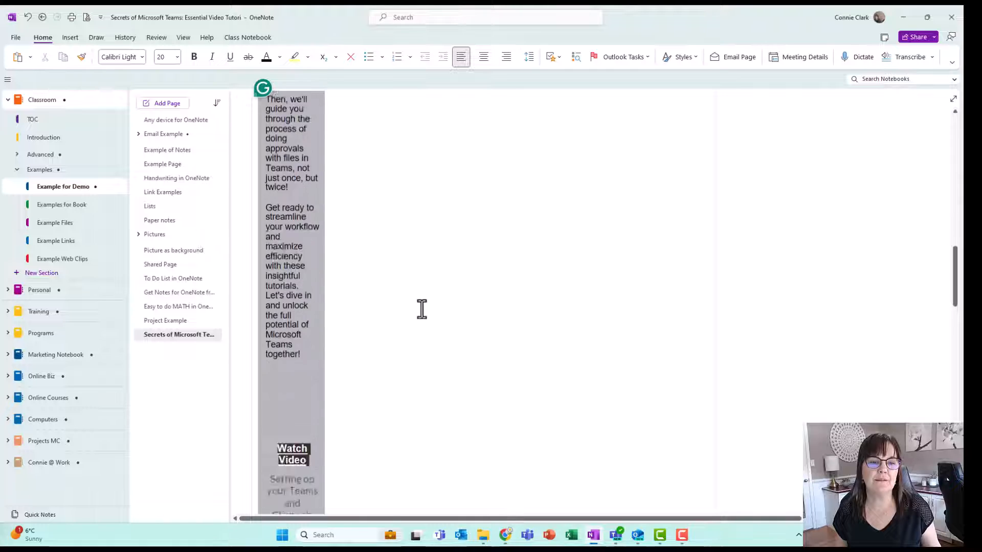
scroll(down, 3)
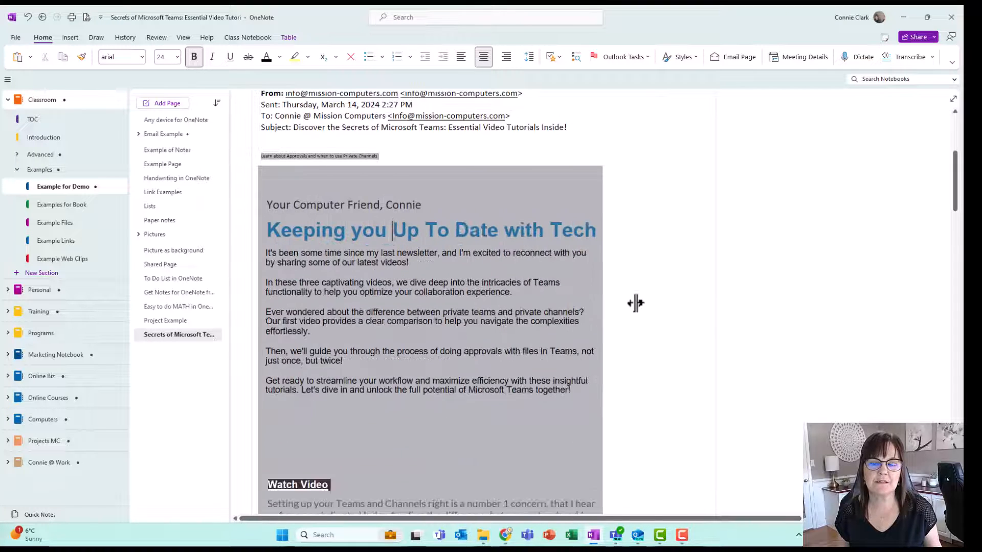
scroll(up, 3)
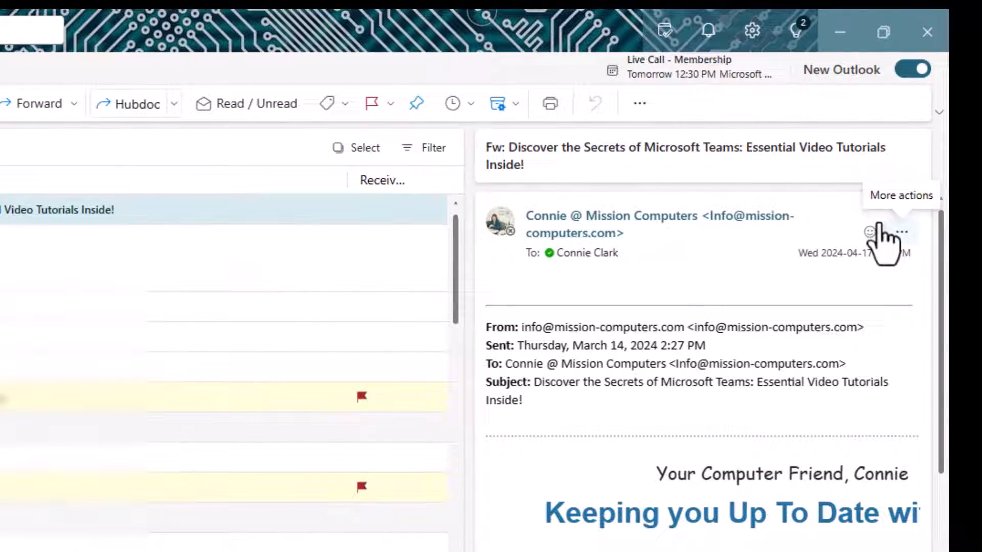
Show the email's Apps list through the More actions (...) menu.
click(902, 231)
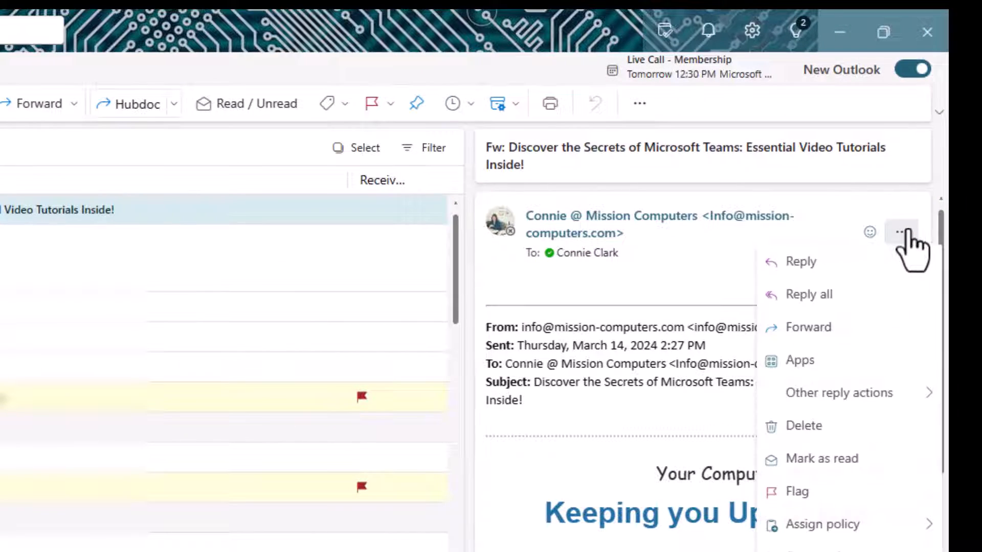
scroll(down, 3)
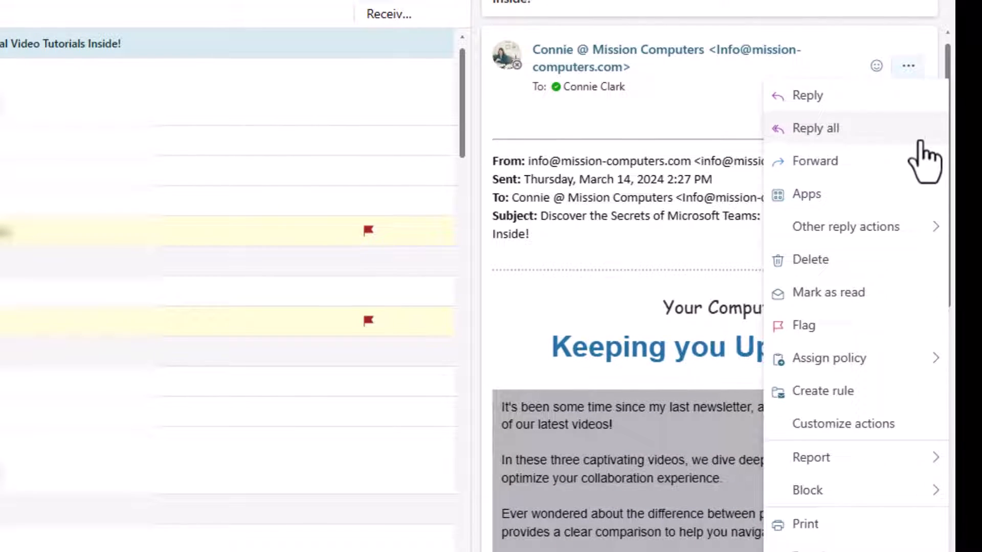
mouse_move(814, 200)
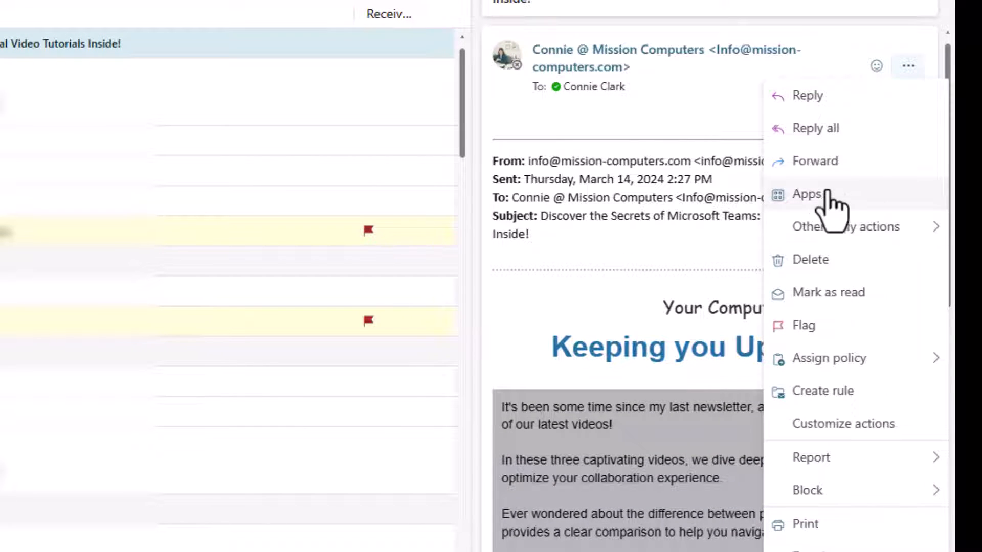
click(807, 193)
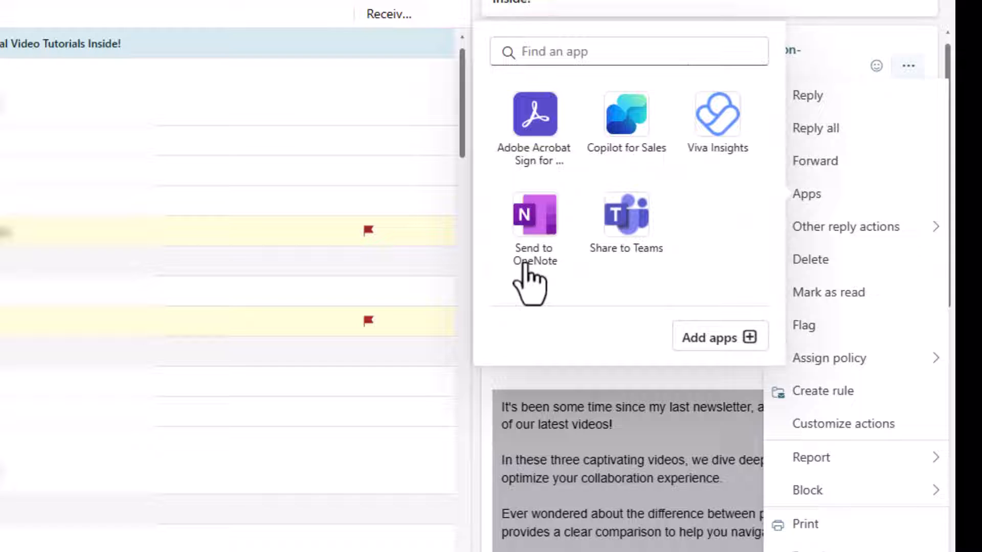
mouse_move(534, 214)
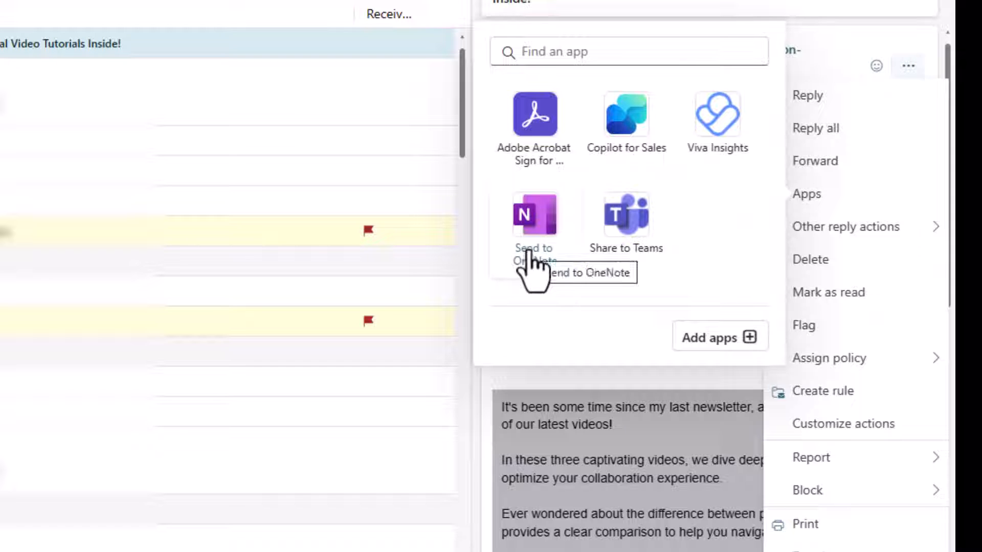
mouse_move(577, 251)
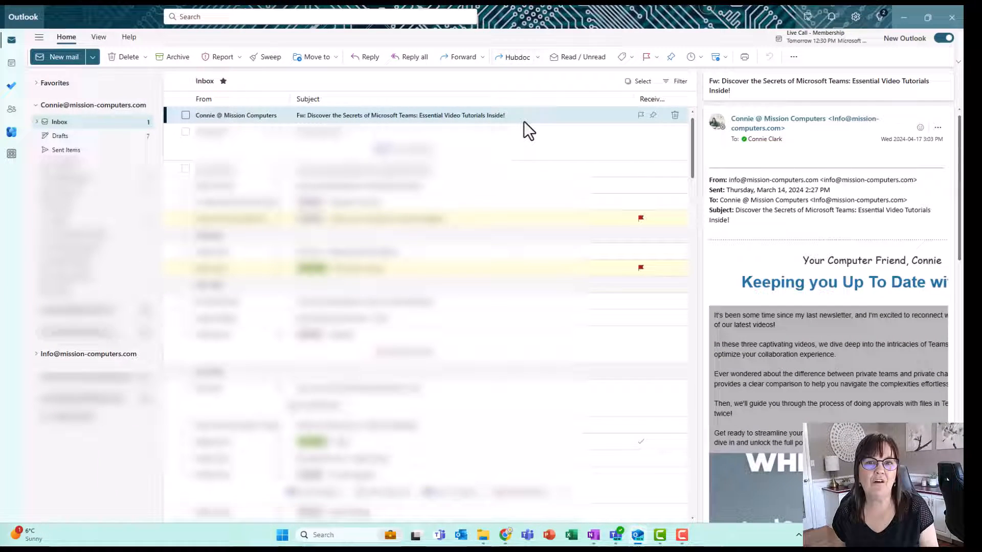
mouse_move(613, 123)
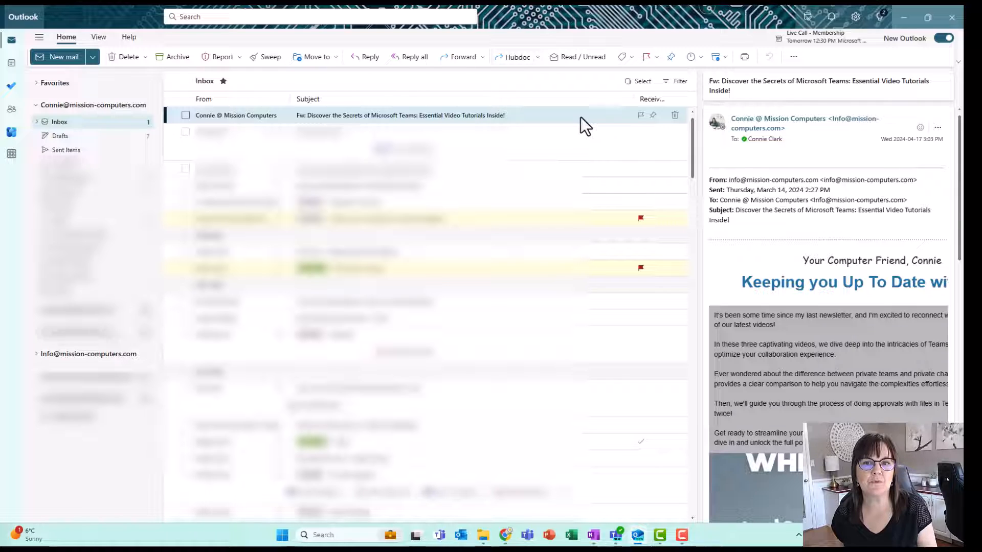
mouse_move(569, 125)
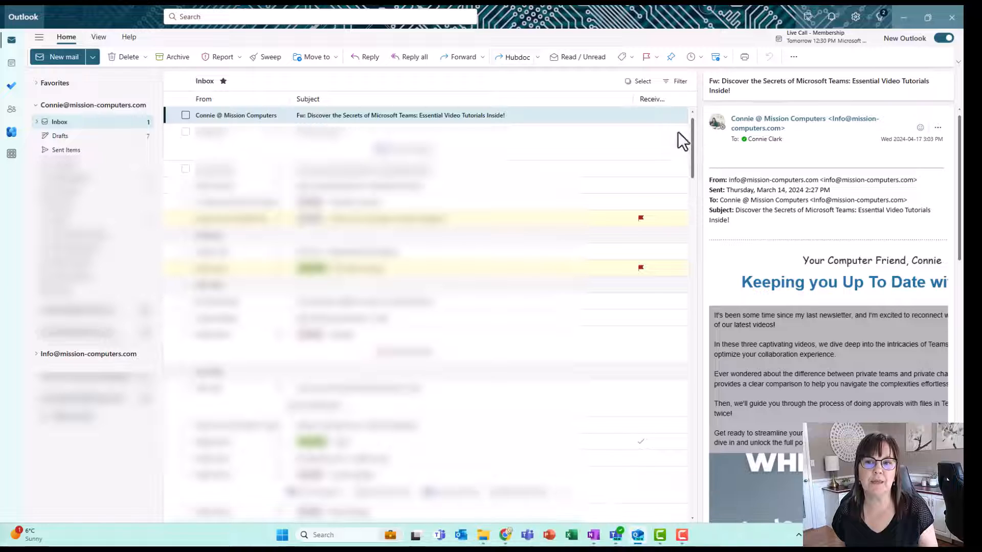
right_click(400, 116)
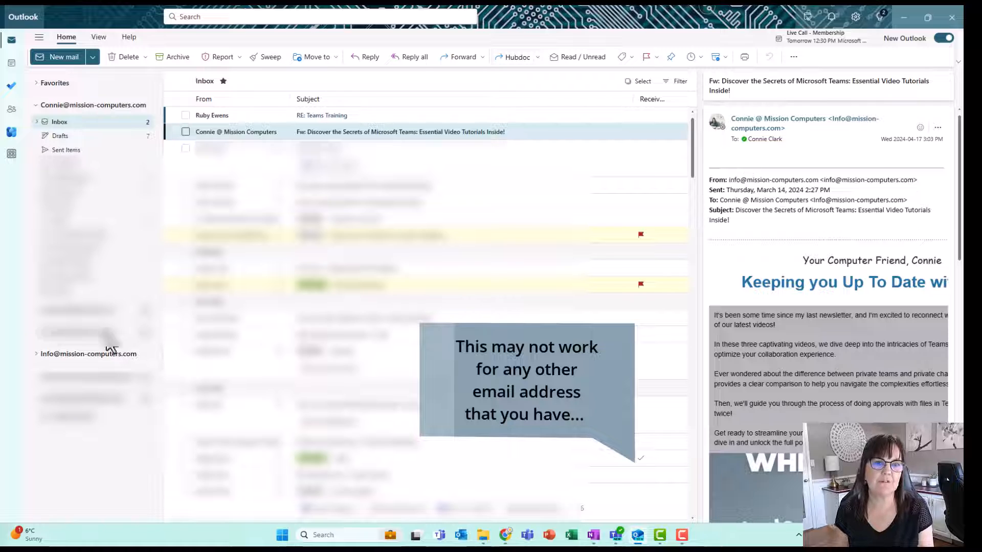
click(89, 354)
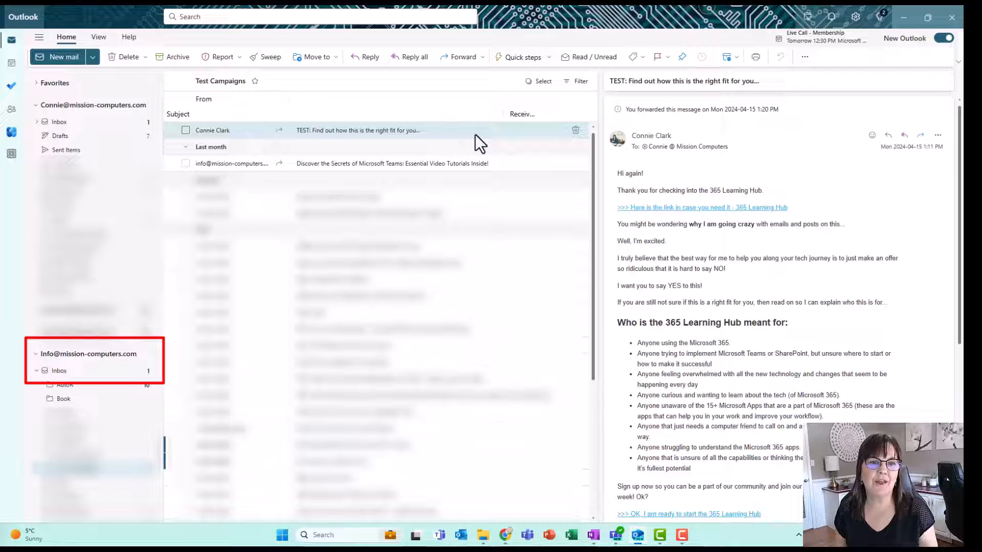
mouse_move(429, 138)
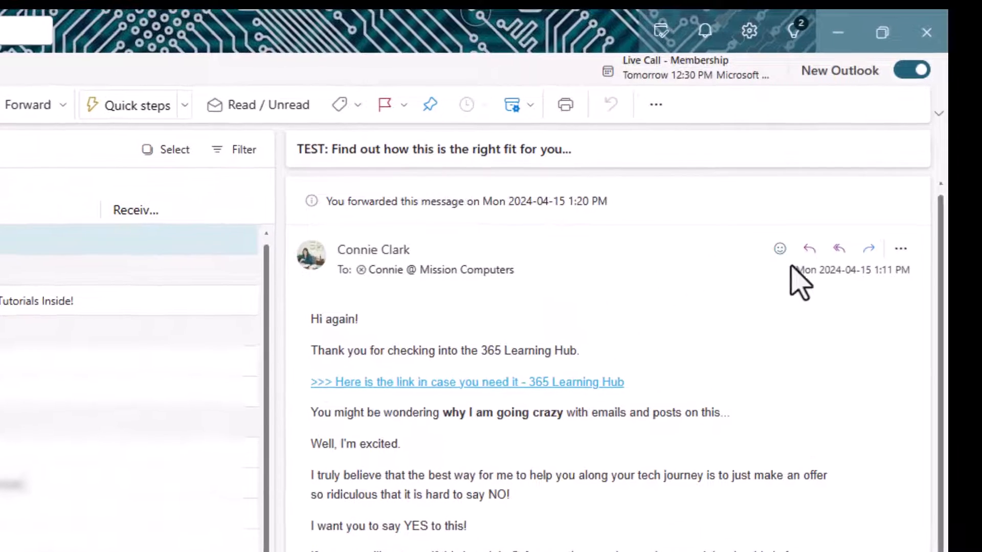
mouse_move(901, 249)
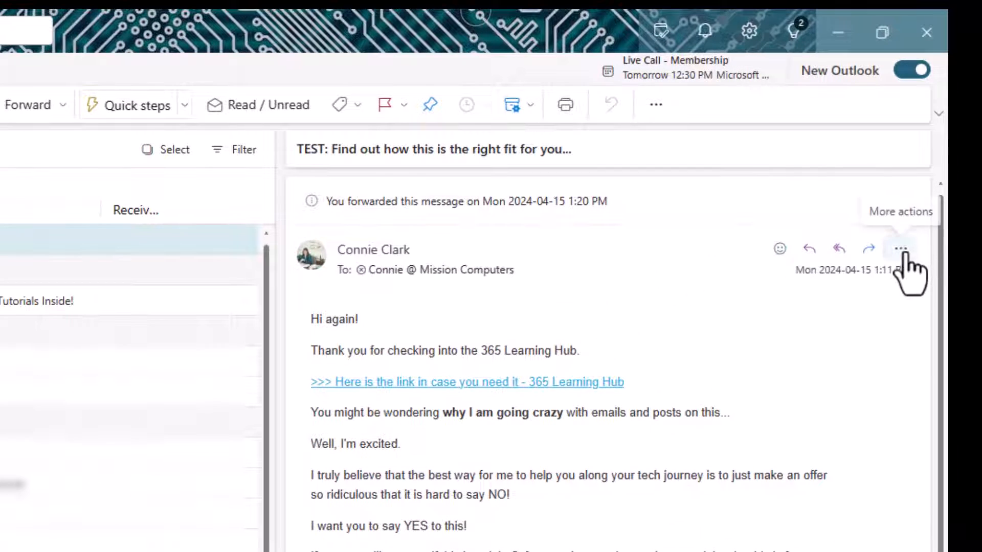
click(901, 249)
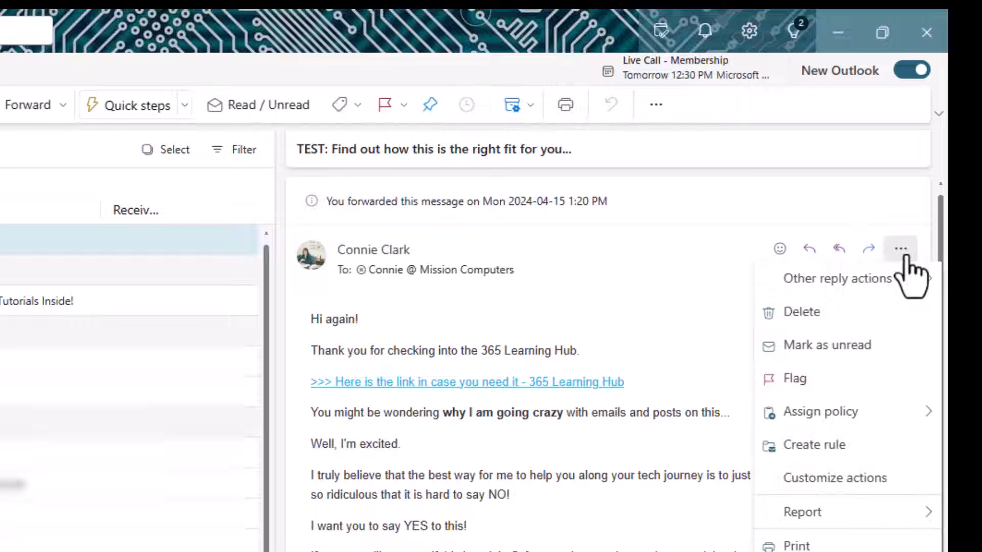